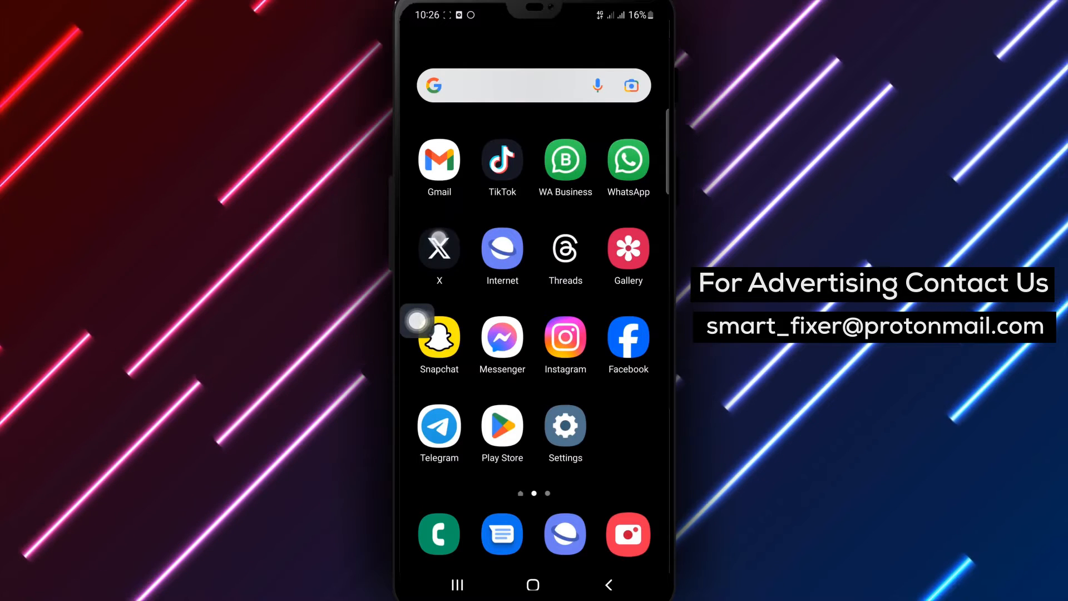
# Launch the X app from the Android home screen
pyautogui.click(438, 247)
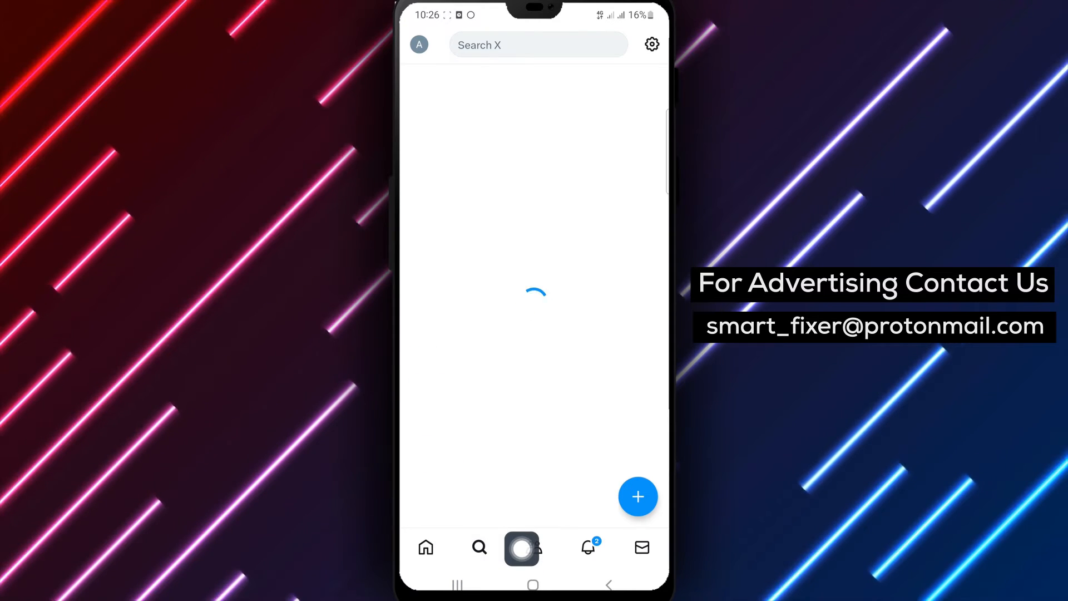
# Search X for 'science' to show its results
pyautogui.click(538, 45)
pyautogui.write('science')
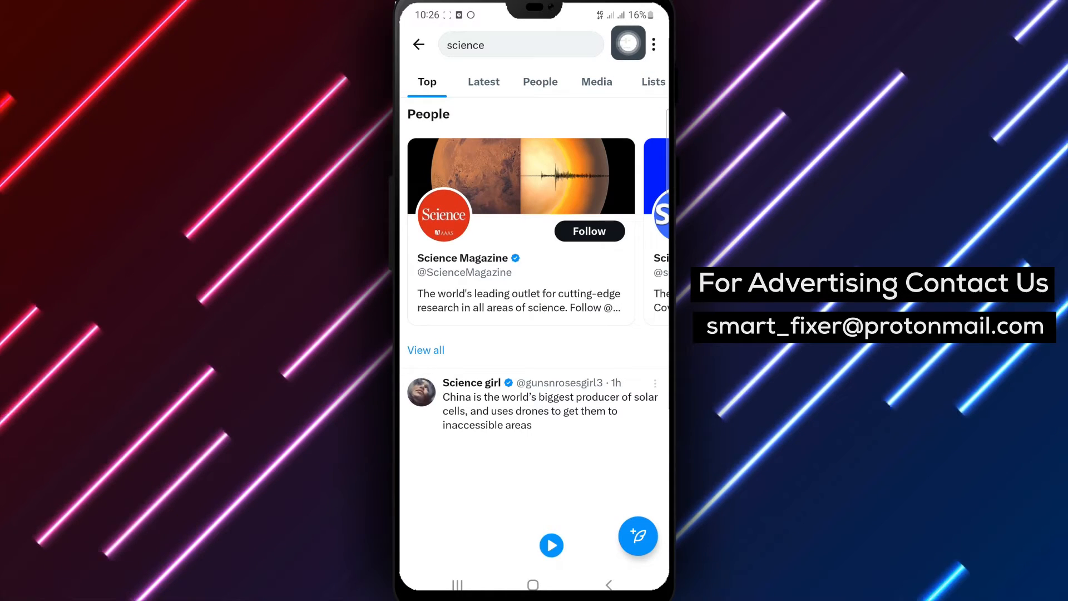
# Apply search filters 'From anyone' and 'Anywhere' to the science results
pyautogui.click(652, 45)
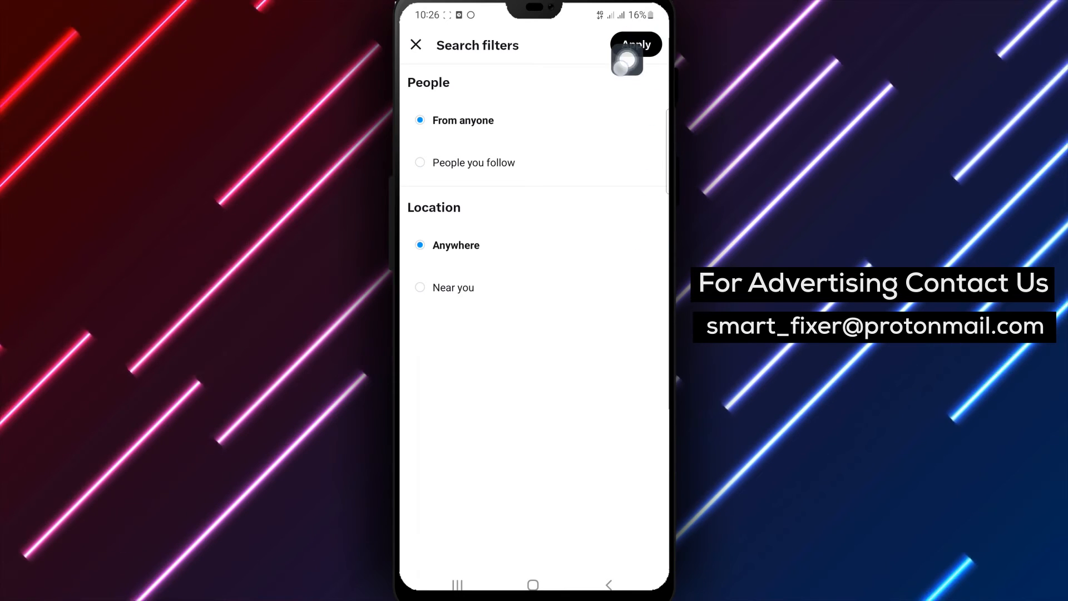
pyautogui.click(634, 45)
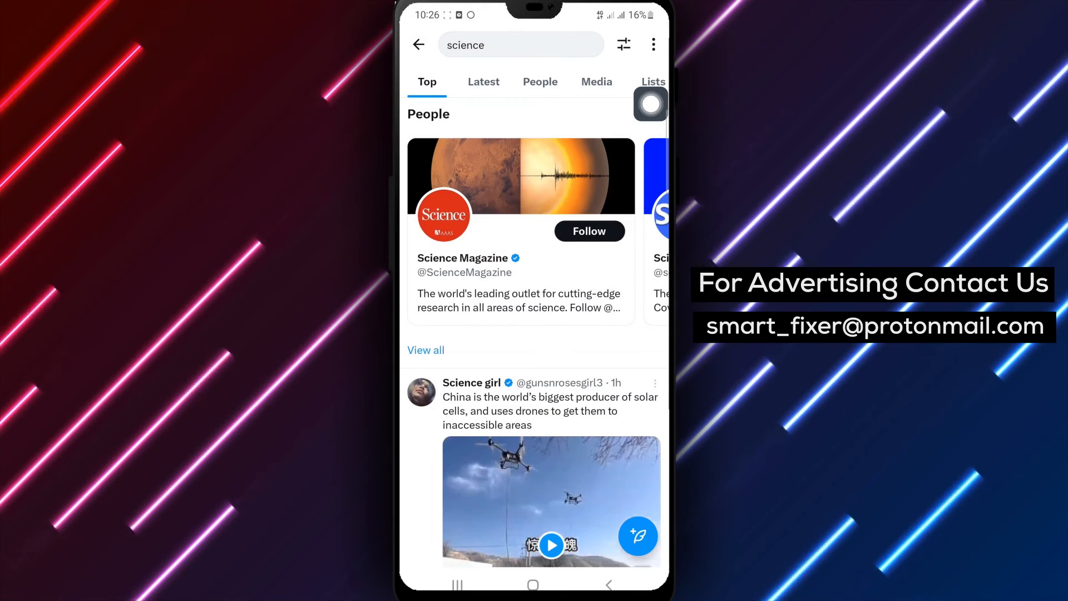